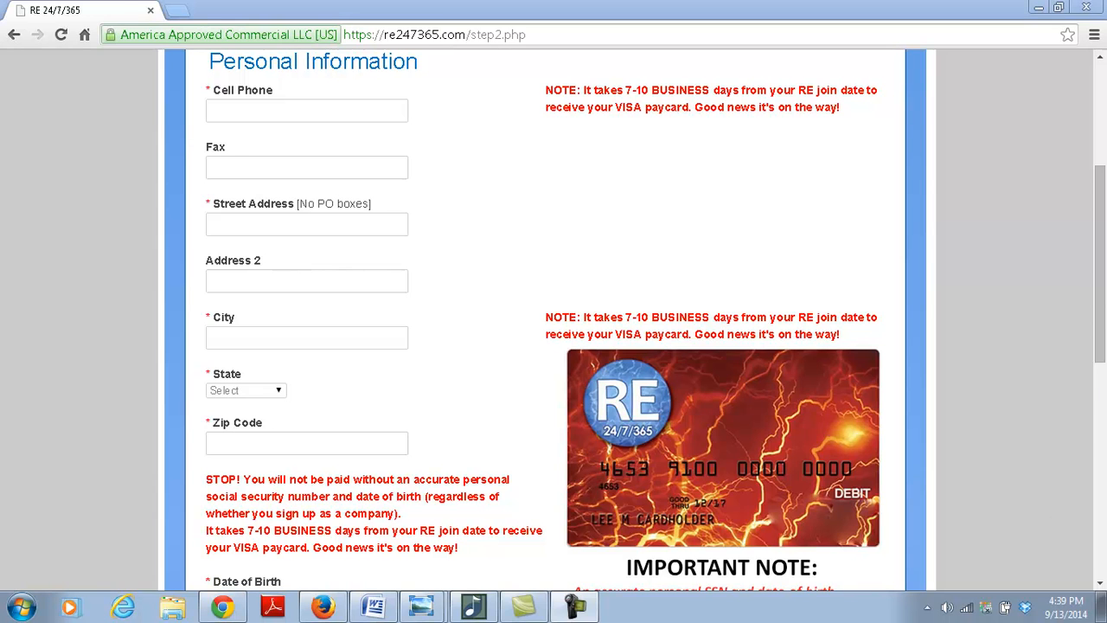
- Scroll the signup form until Date of Birth, SSN and Company Name fields show
{"action": "scroll", "scroll_direction": "down", "scroll_amount": 3}
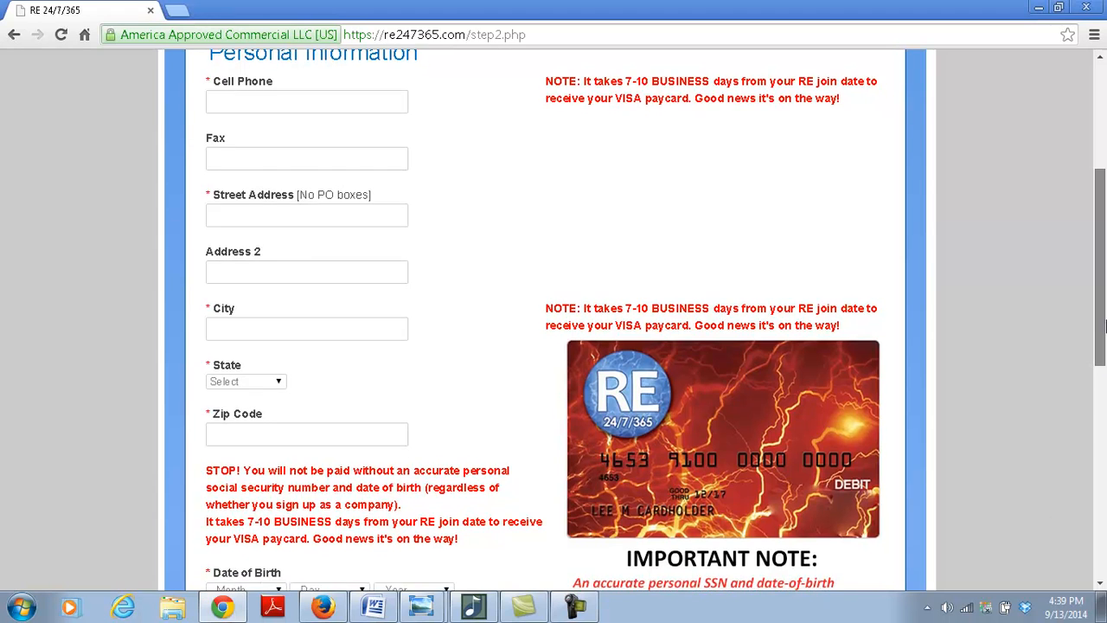
{"action": "scroll", "scroll_direction": "down", "scroll_amount": 3}
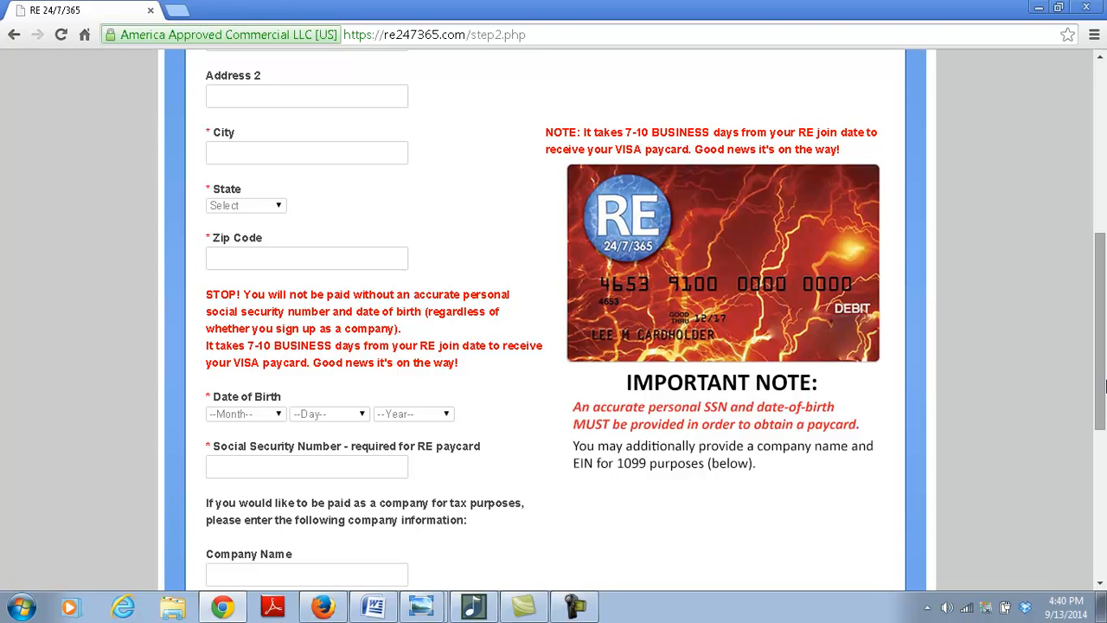
- Scroll a bit further, then switch to the Treo VISA paycard photo in Photo Viewer
{"action": "scroll", "scroll_direction": "down", "scroll_amount": 3}
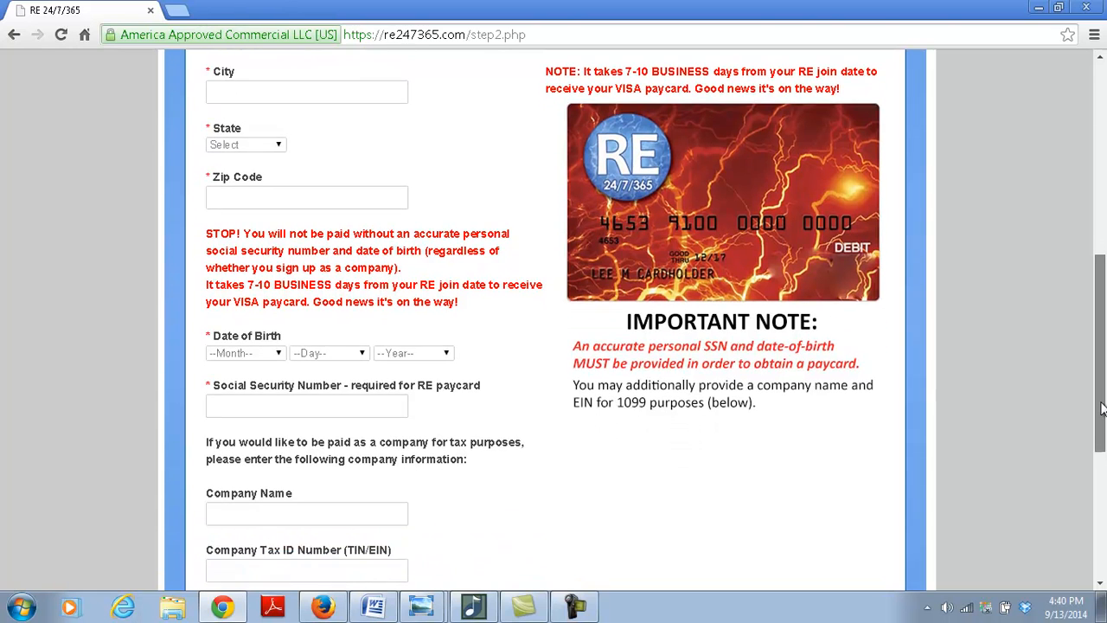
{"action": "scroll", "scroll_direction": "down", "scroll_amount": 3}
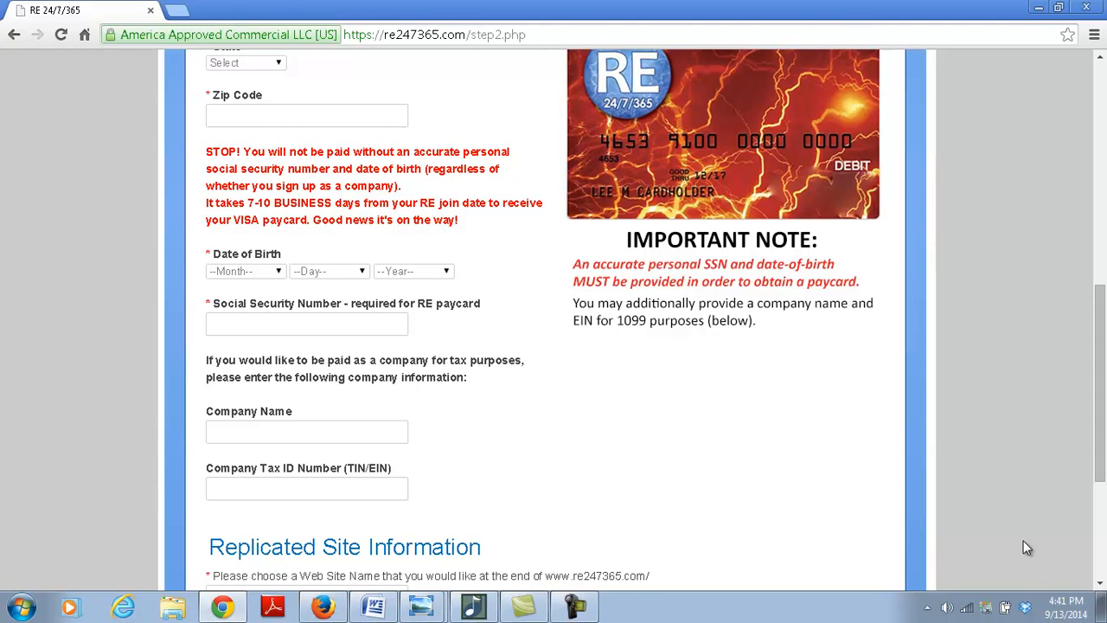
{"action": "mouse_move", "coordinate": [422, 605]}
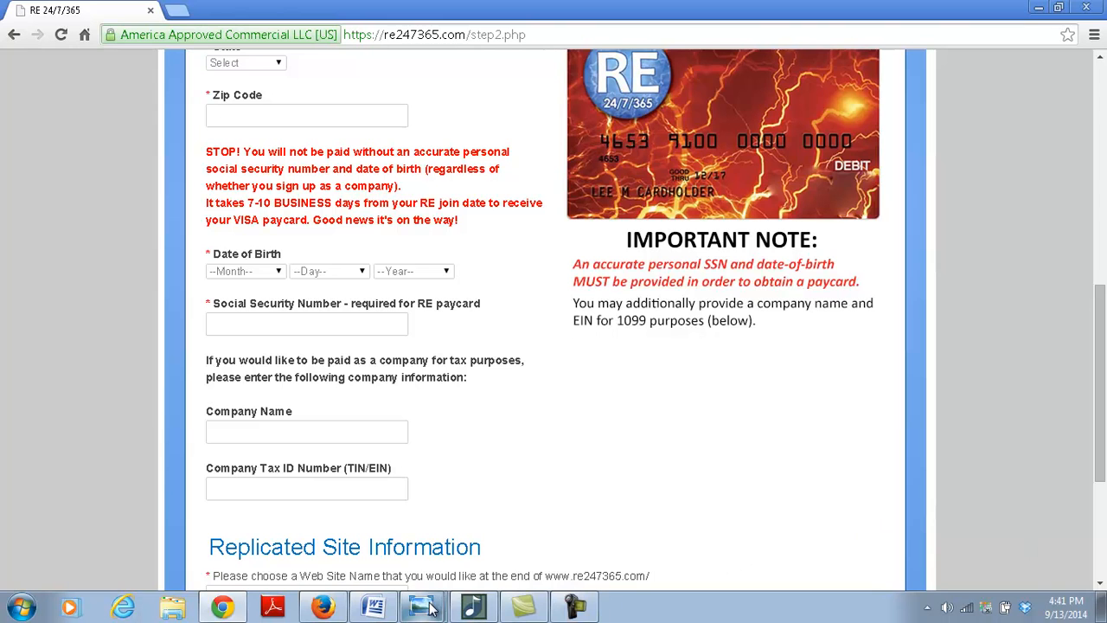
{"action": "left_click", "coordinate": [422, 606]}
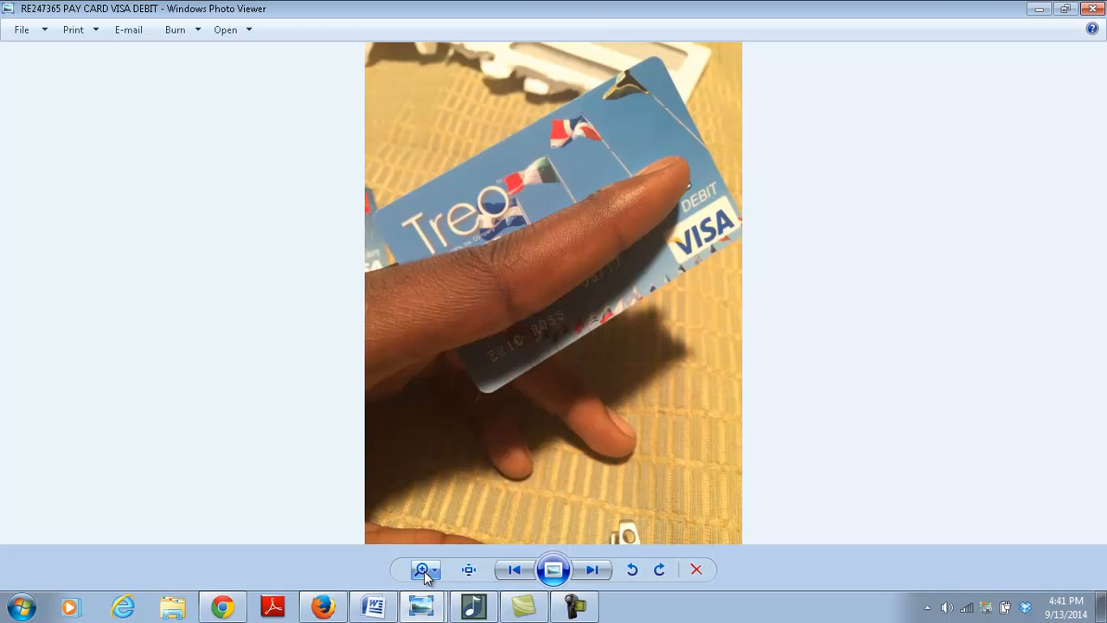
{"action": "mouse_move", "coordinate": [422, 569]}
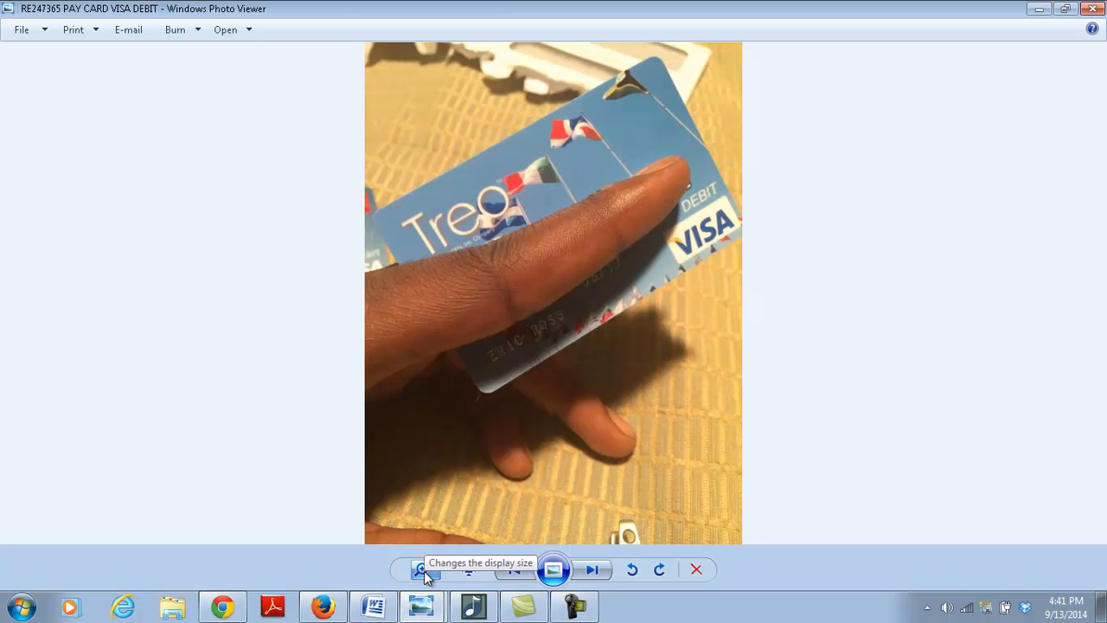